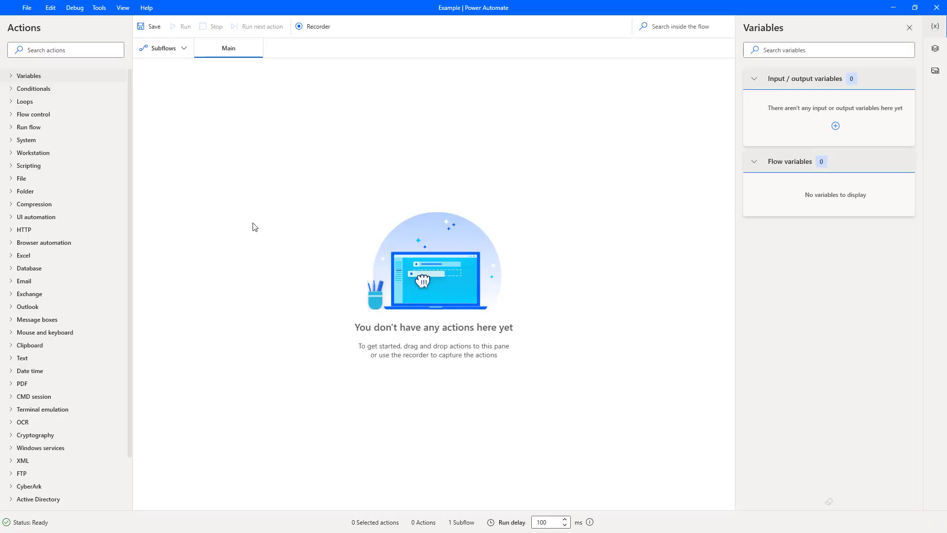
mouse_move(29, 76)
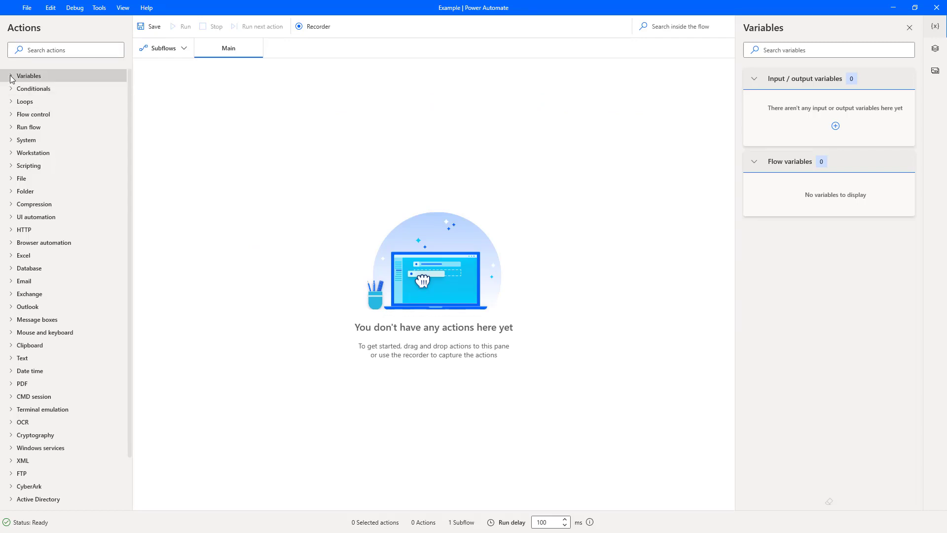
- Expand the Variables action group and add a Set variable action to the flow
left_click(29, 76)
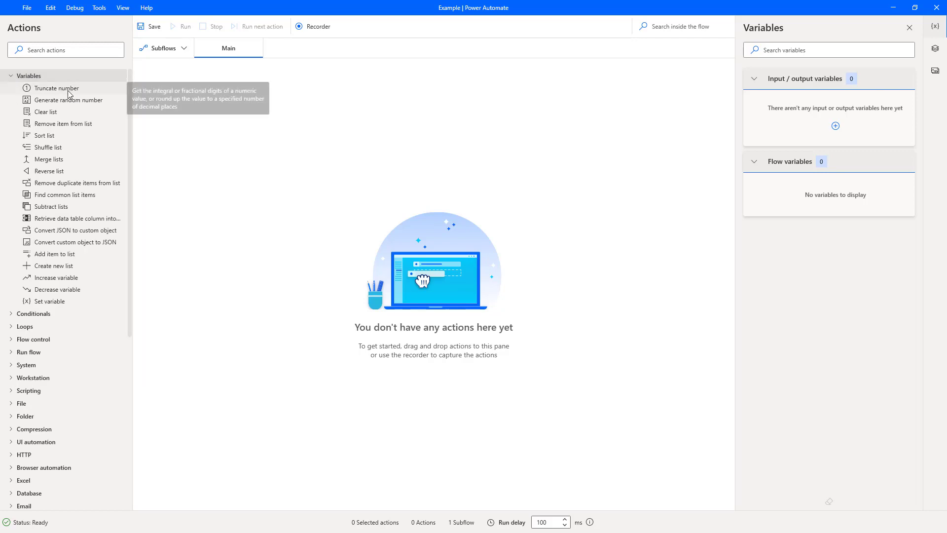
mouse_move(51, 302)
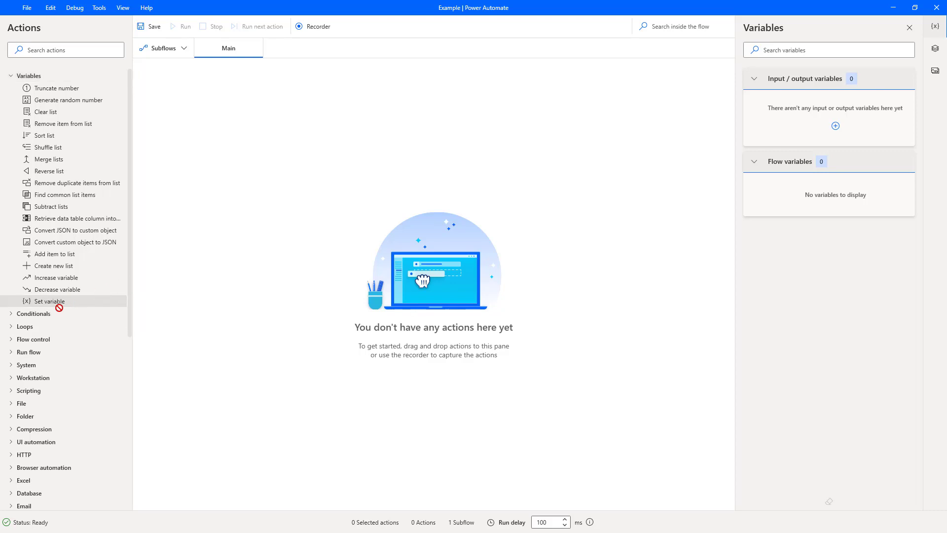
double_click(48, 301)
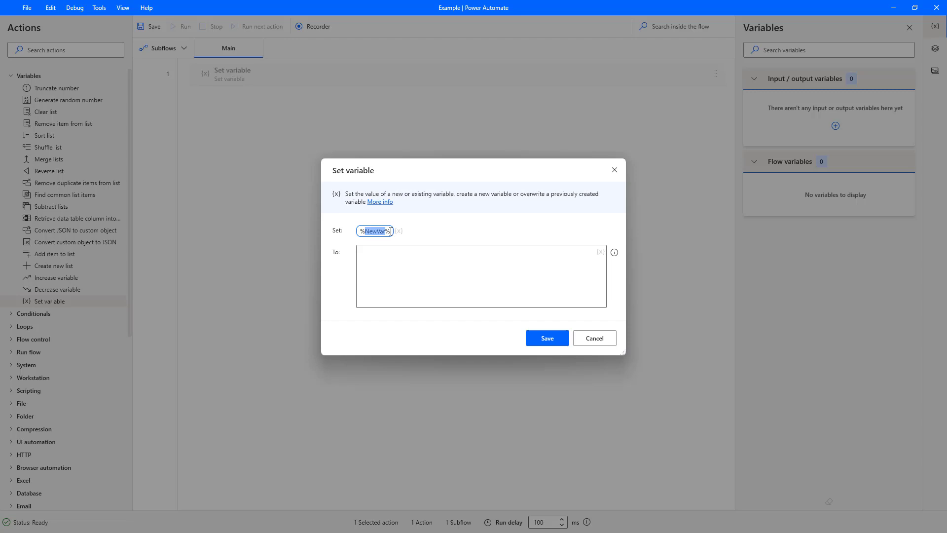
mouse_move(379, 241)
type("%Demo%")
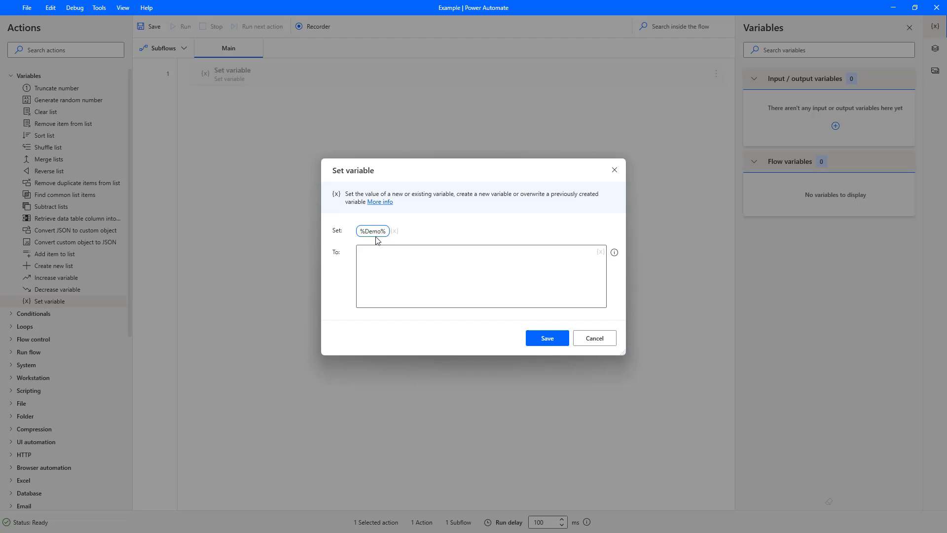
- Save the Set variable action assigning 'false' to the variable Demo
left_click(373, 231)
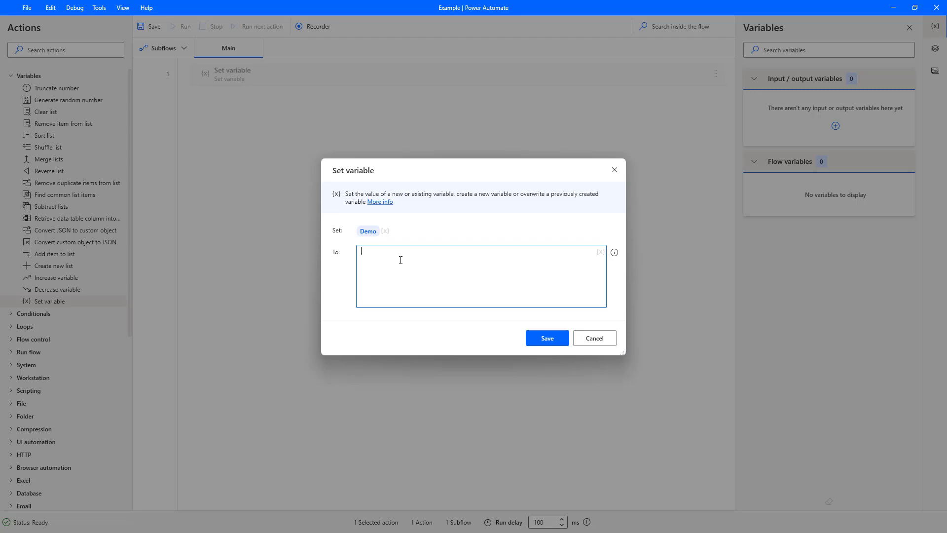
type("false")
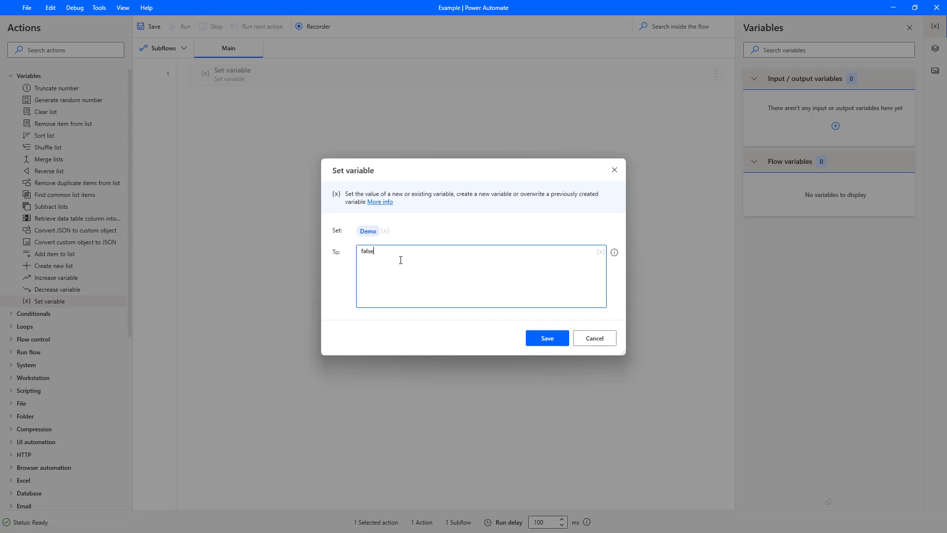
left_click(546, 337)
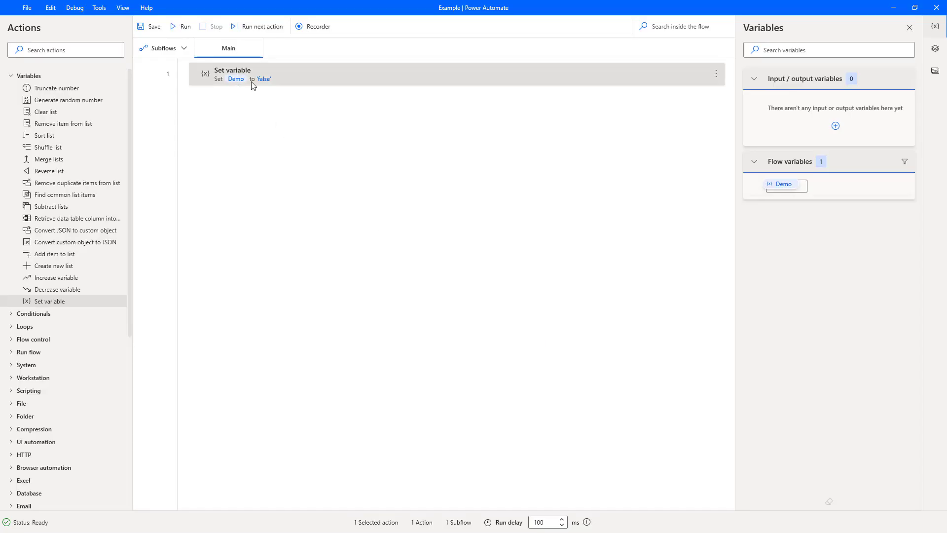
mouse_move(263, 85)
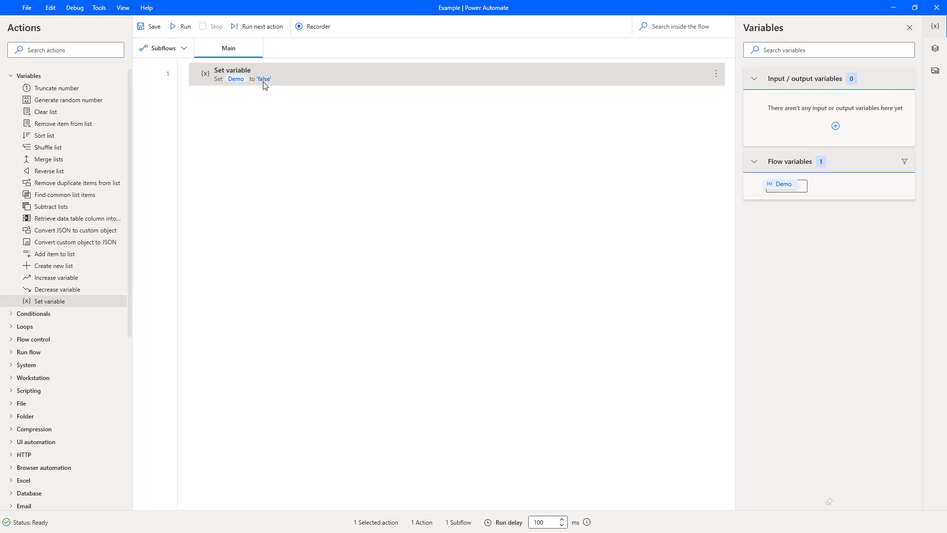
mouse_move(49, 301)
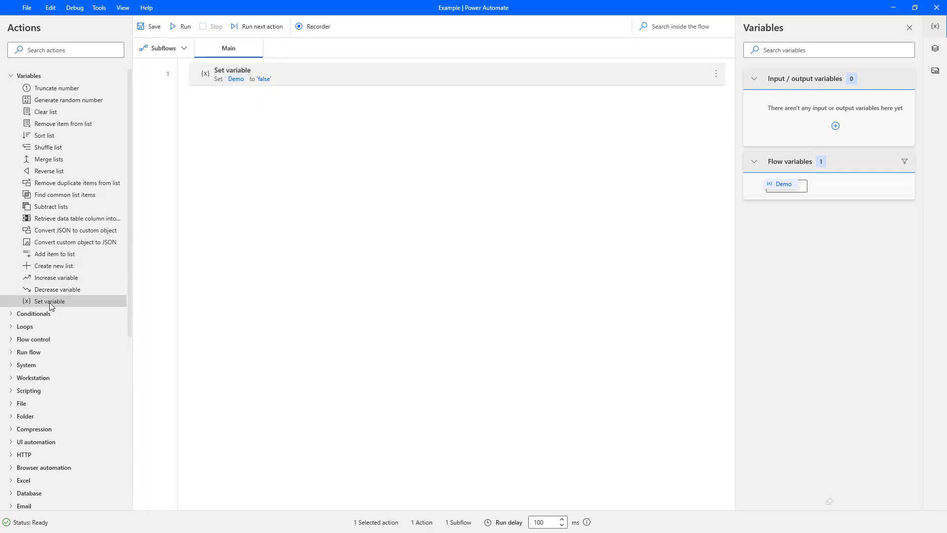
- Add a second Set variable action choosing existing Demo and assigning 'true', then save it
double_click(50, 301)
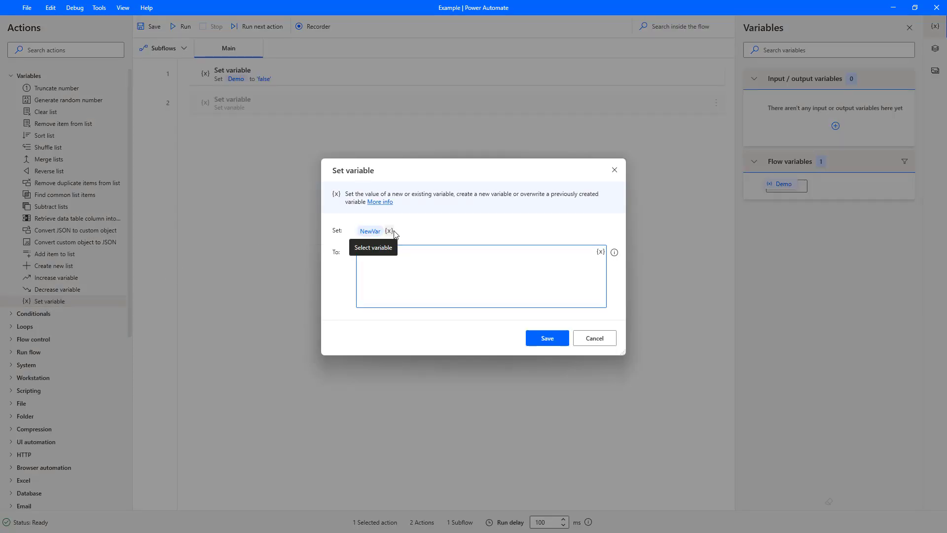
left_click(389, 230)
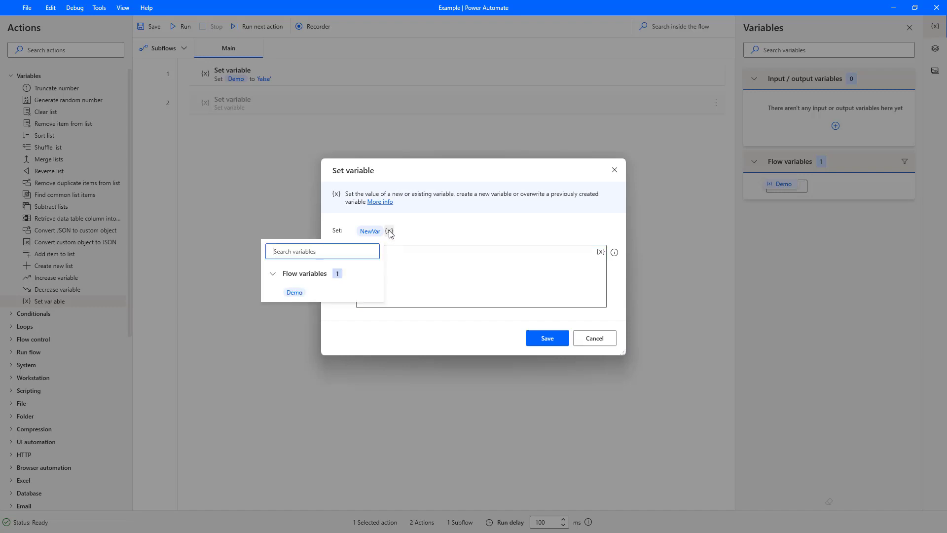
left_click(294, 292)
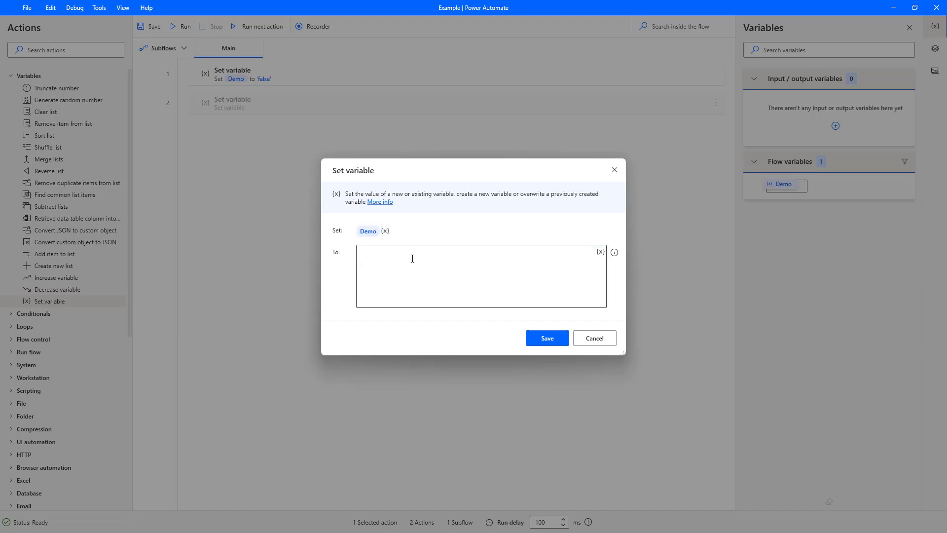
mouse_move(523, 203)
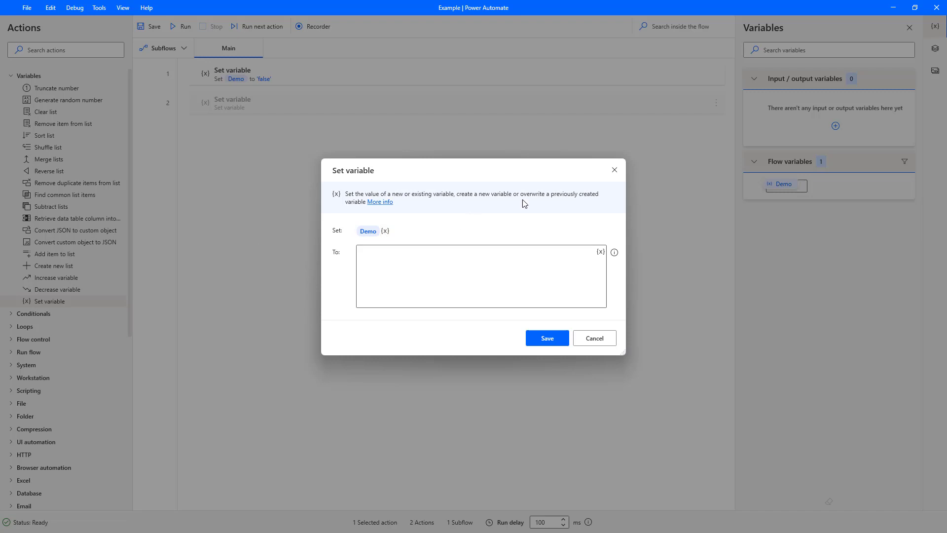
mouse_move(435, 227)
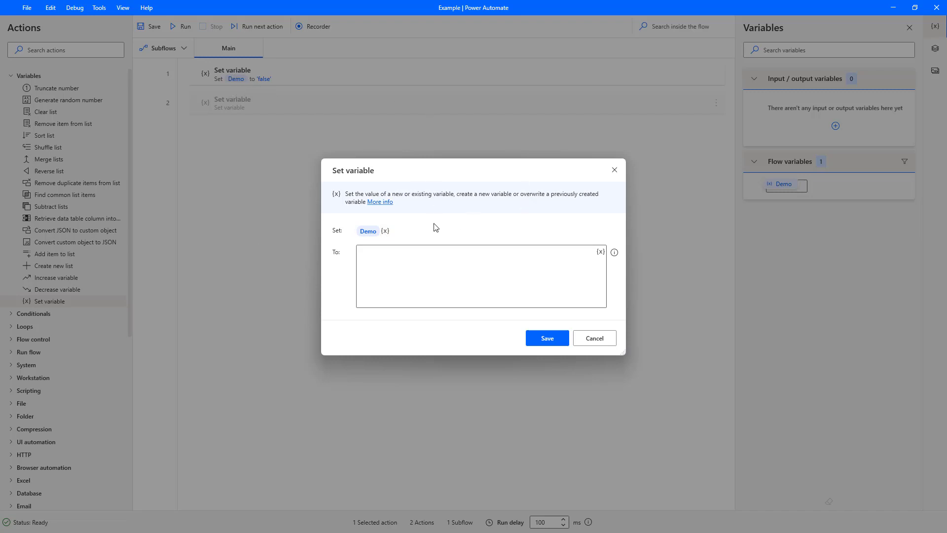
type("true")
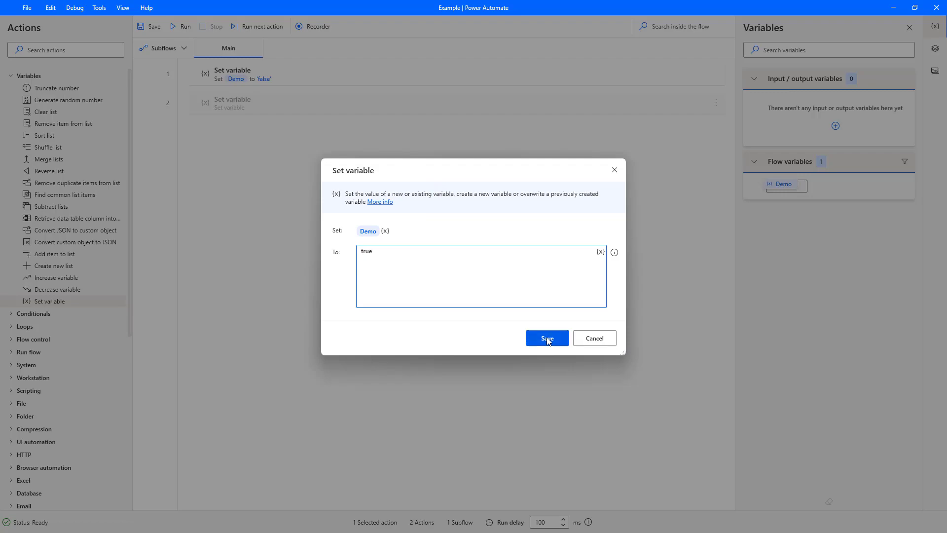
left_click(545, 338)
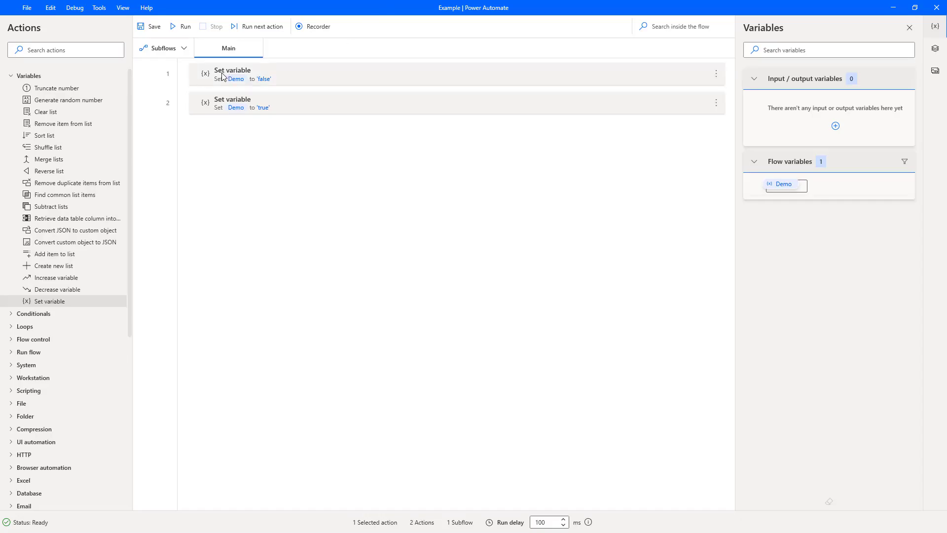
mouse_move(240, 83)
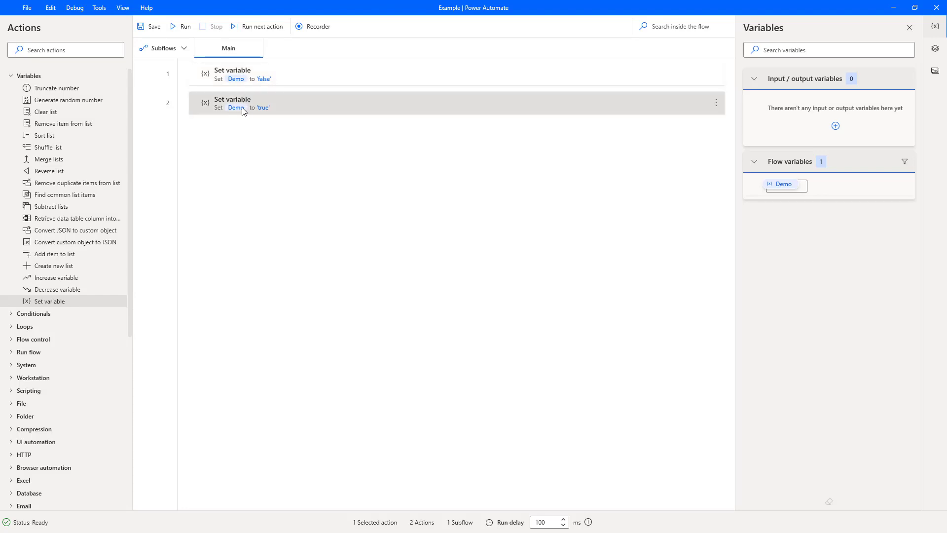
mouse_move(263, 113)
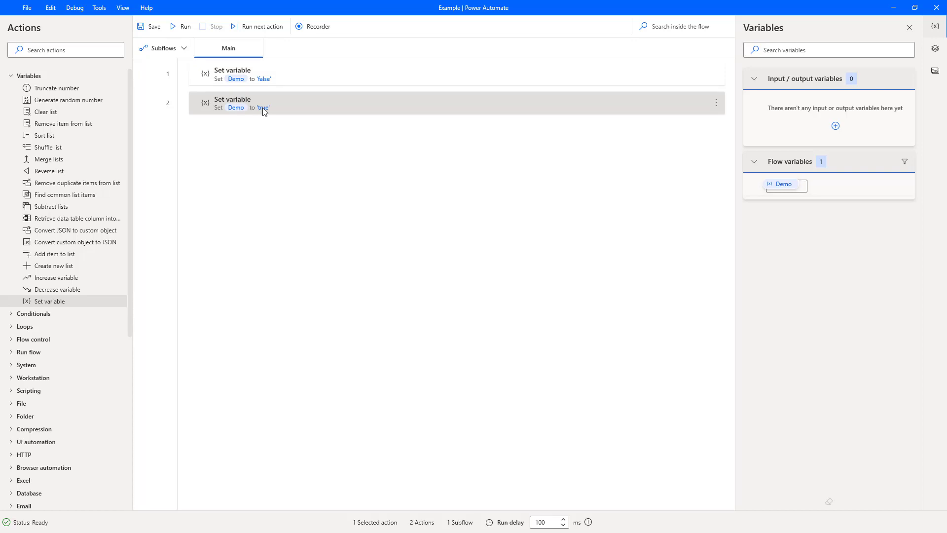
mouse_move(314, 111)
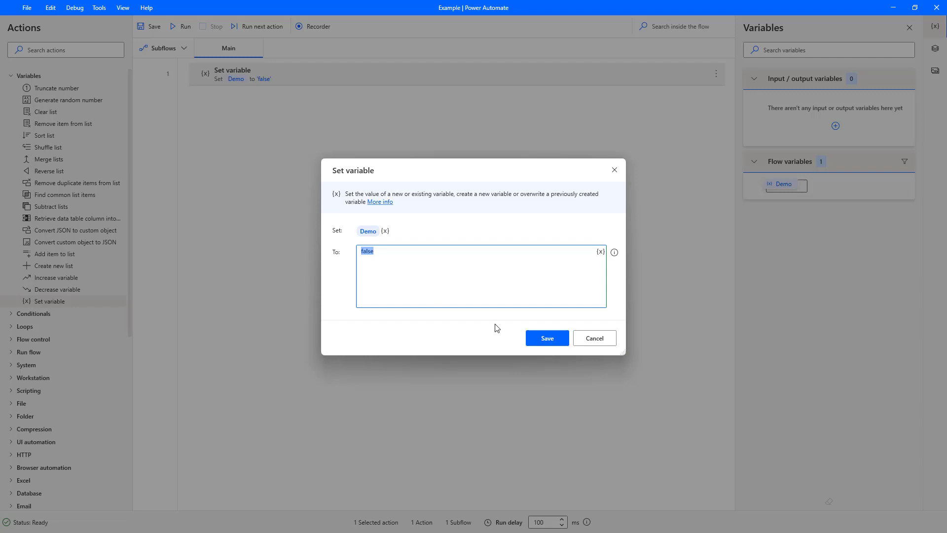
- Change the remaining action's value to FlowJoe, first quoted then without quotes, and save
type("\"FlowJoe\"")
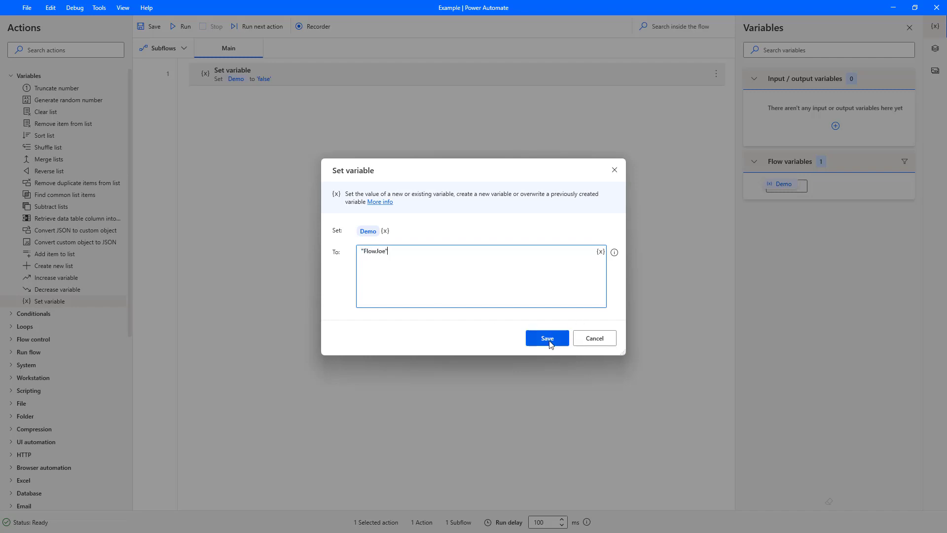
left_click(546, 338)
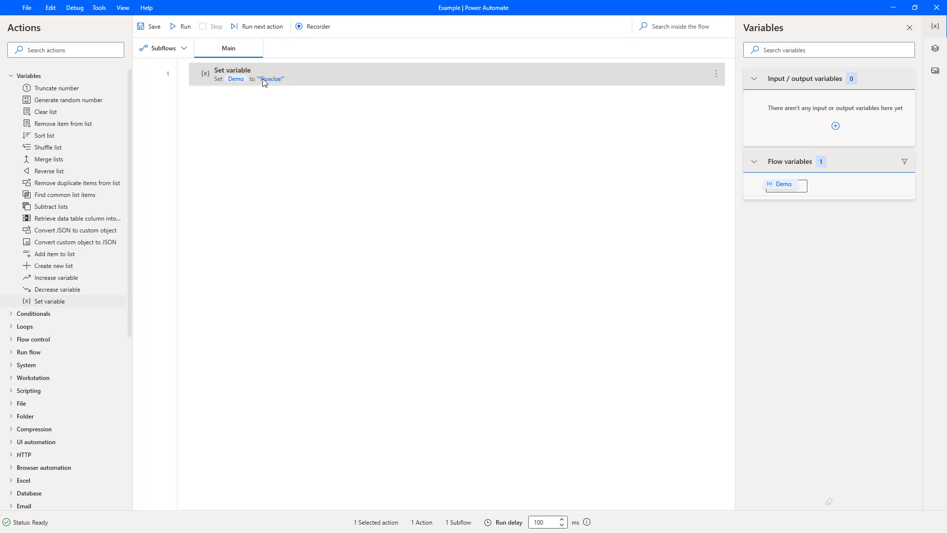
mouse_move(271, 76)
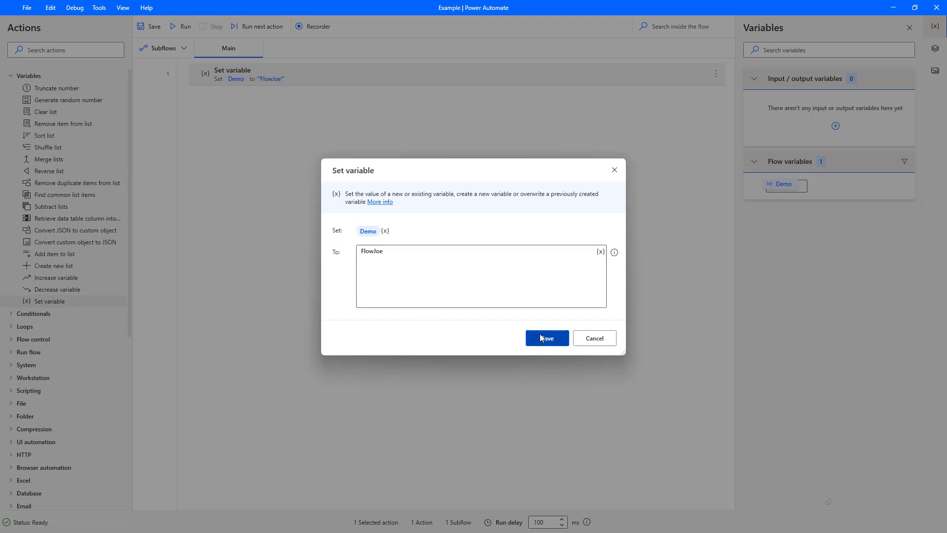
left_click(545, 338)
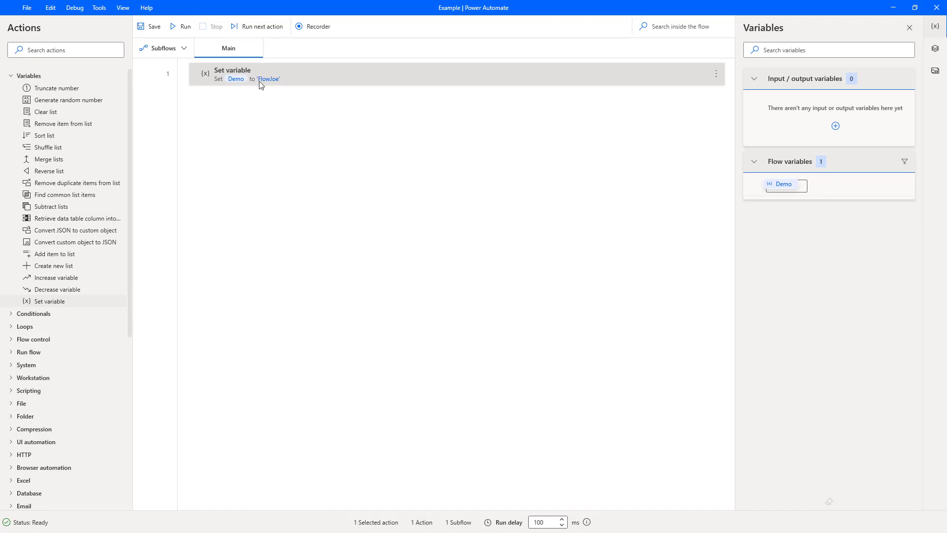
mouse_move(279, 85)
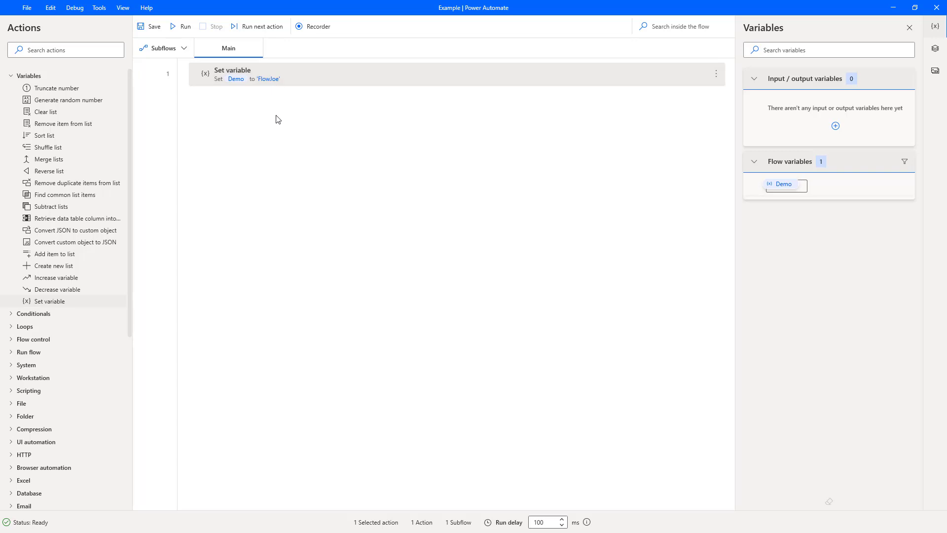
mouse_move(275, 109)
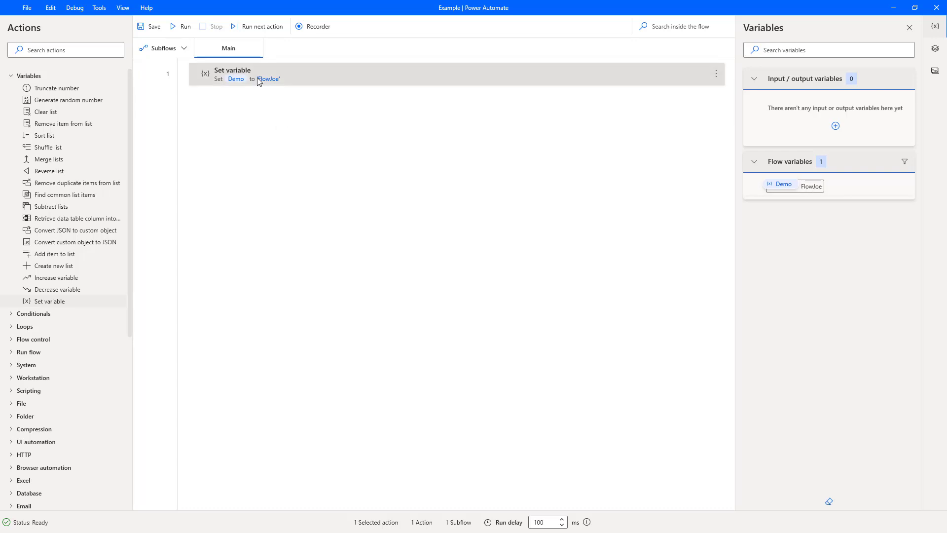
left_click(180, 26)
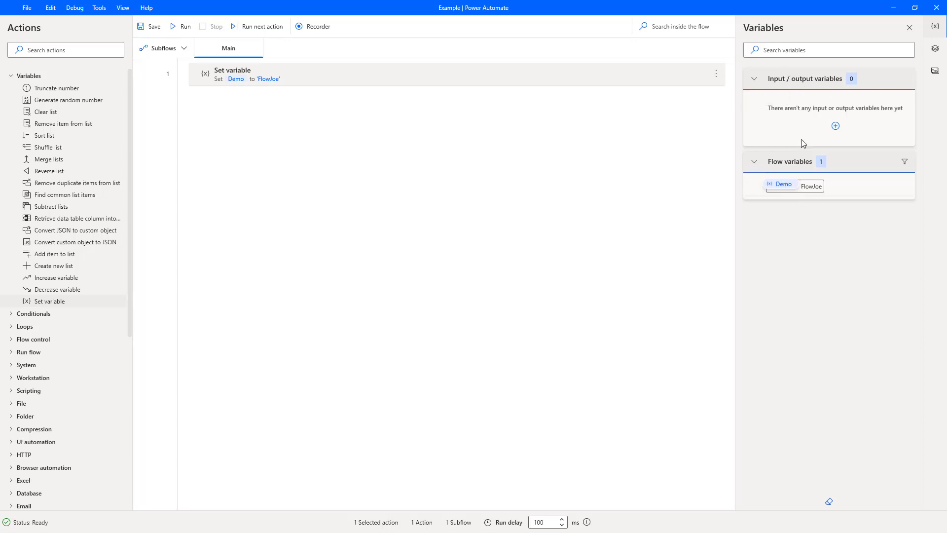
mouse_move(814, 168)
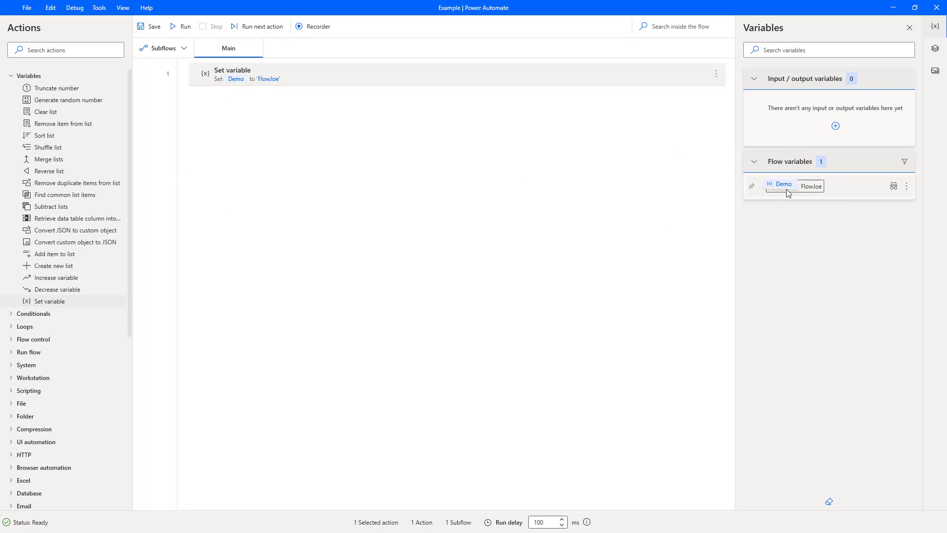
mouse_move(798, 189)
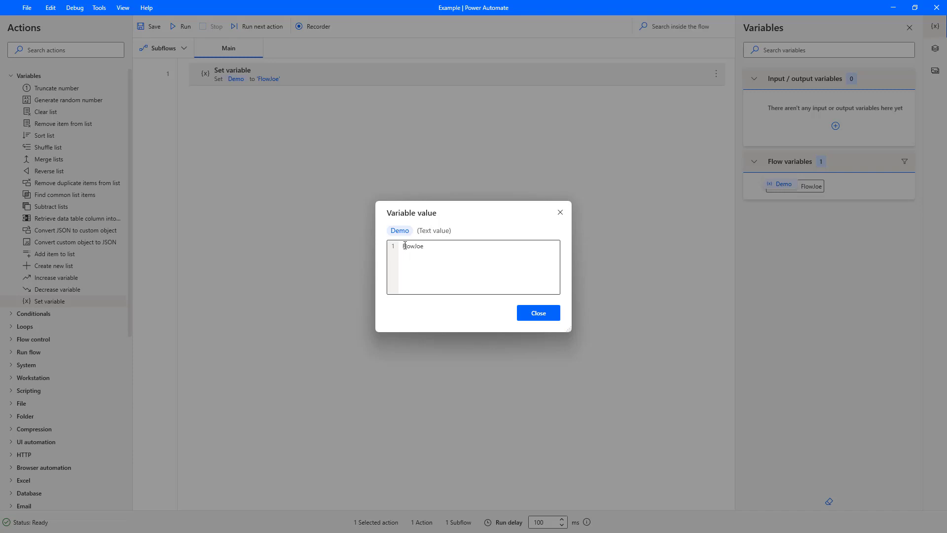
mouse_move(574, 300)
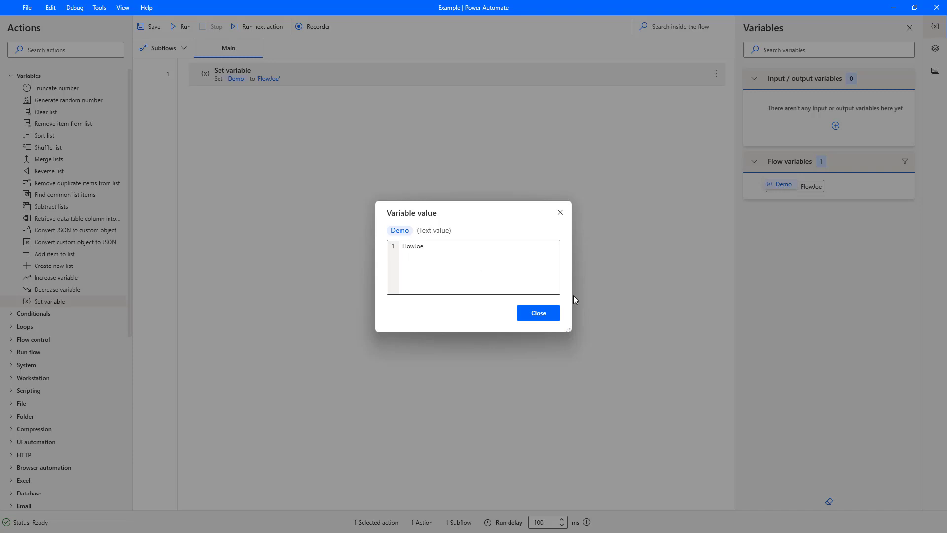
left_click(537, 313)
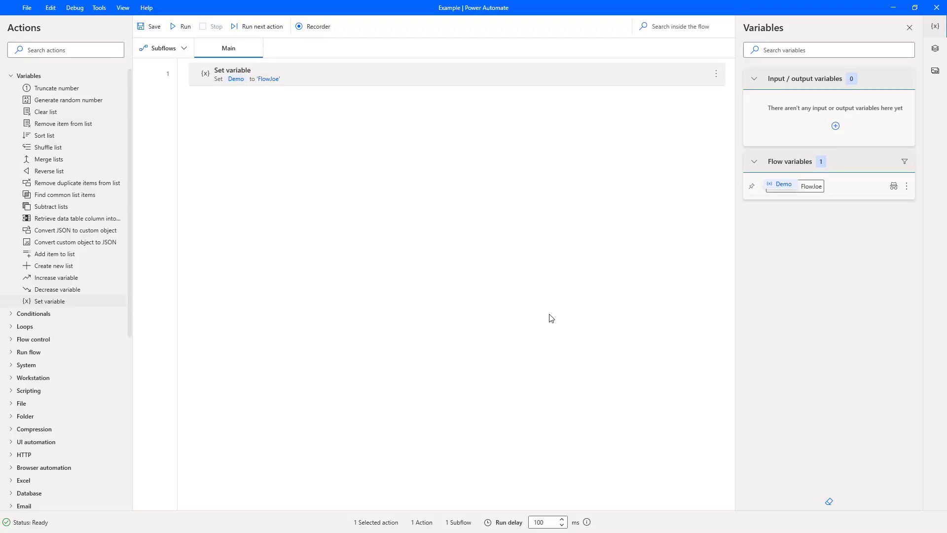